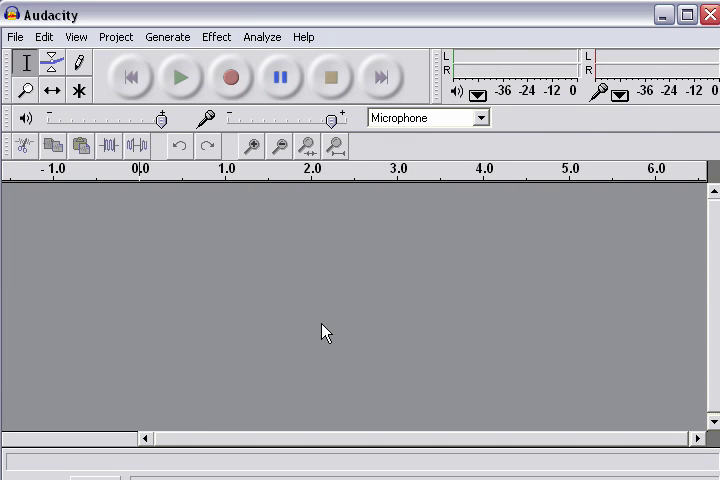
mouse_move(289, 306)
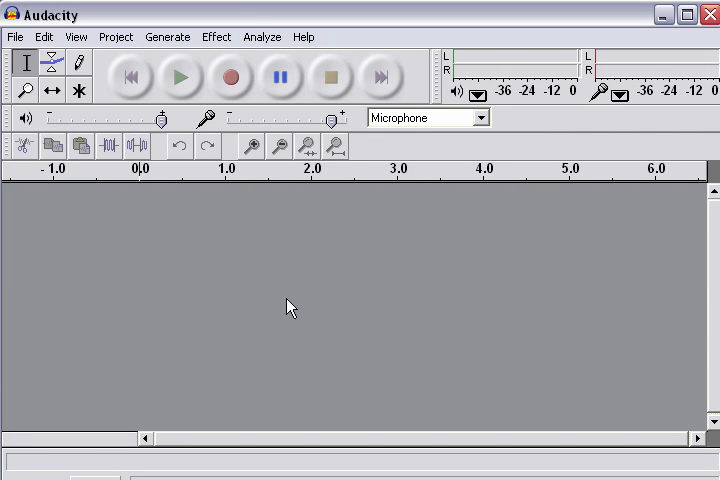
mouse_move(238, 22)
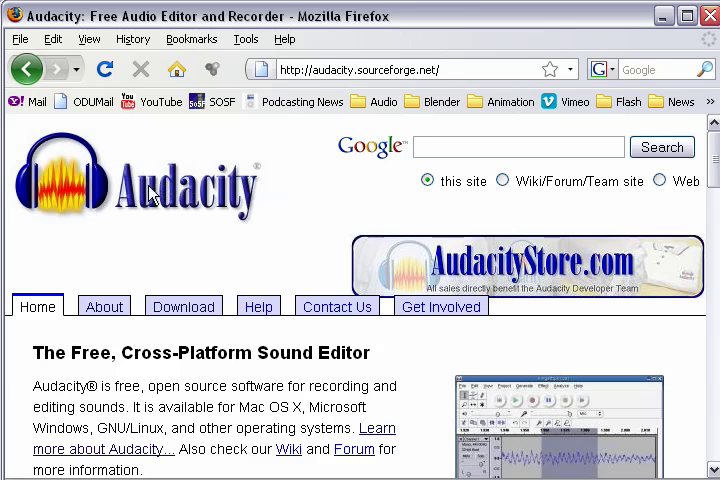
mouse_move(340, 85)
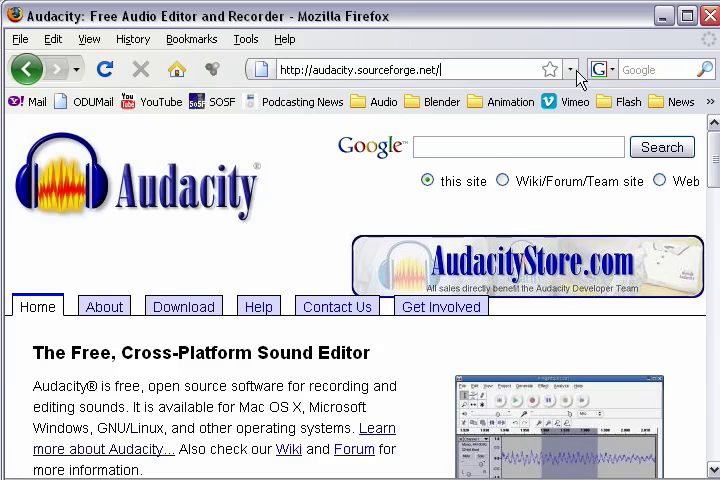
mouse_move(363, 182)
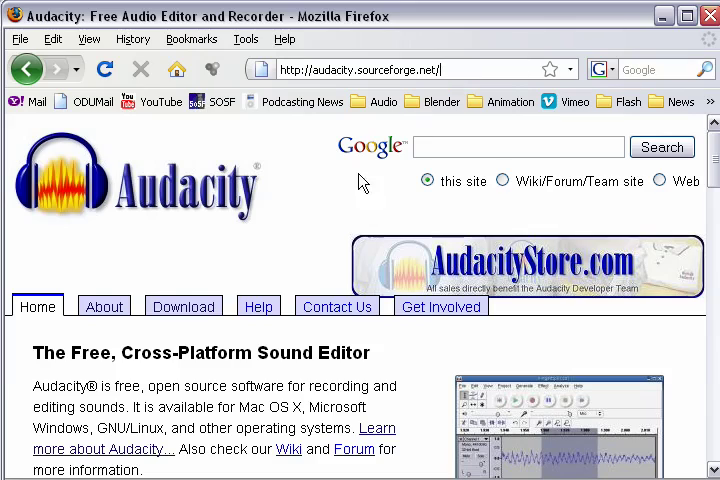
Step: Scroll down the Audacity home page to the 1.2.6 and 1.3.9 beta download links
scroll("down", 3)
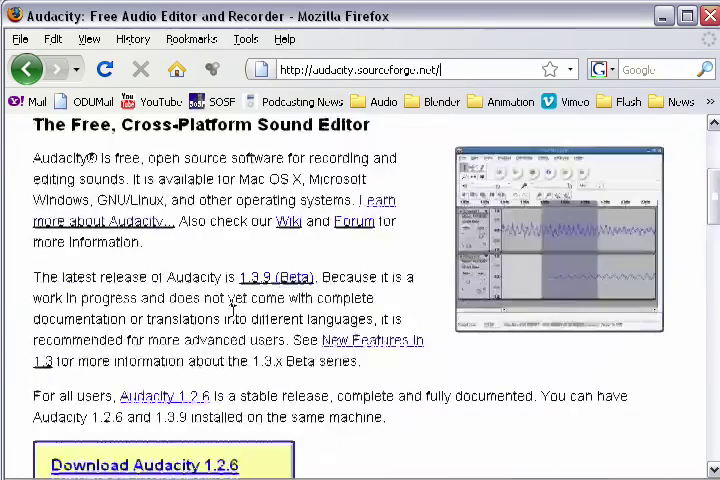
scroll("down", 3)
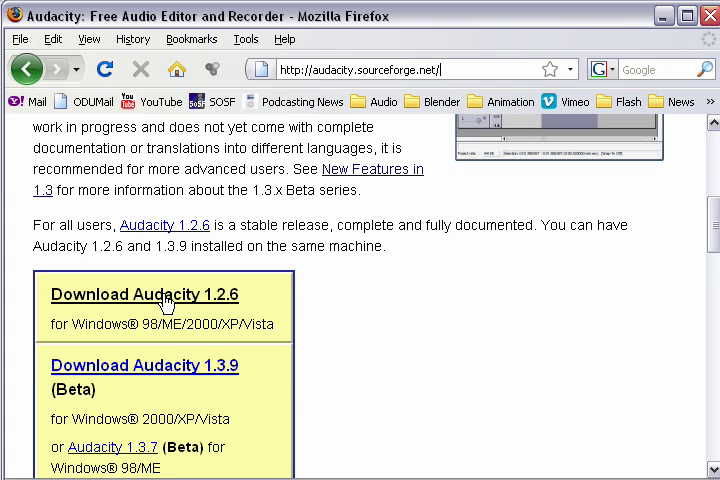
mouse_move(228, 320)
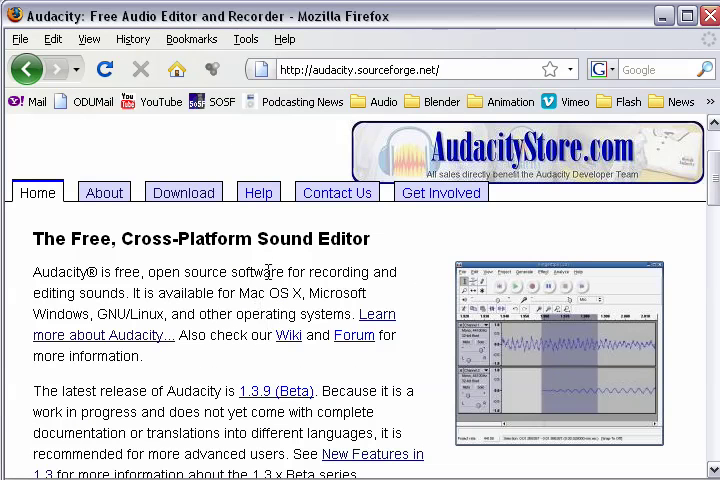
mouse_move(220, 245)
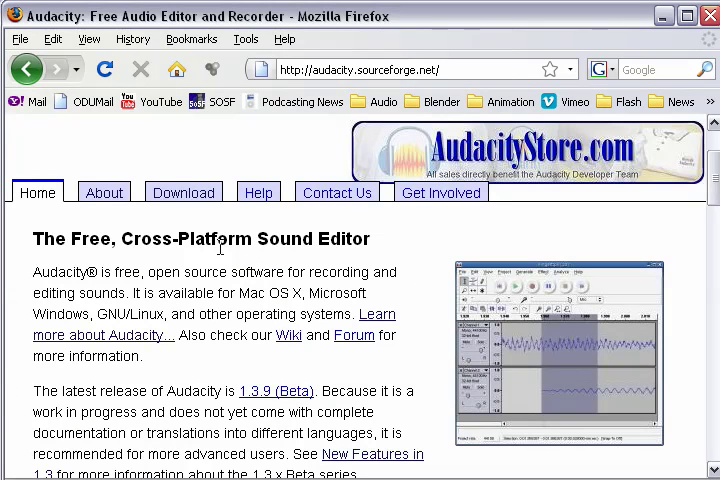
mouse_move(183, 192)
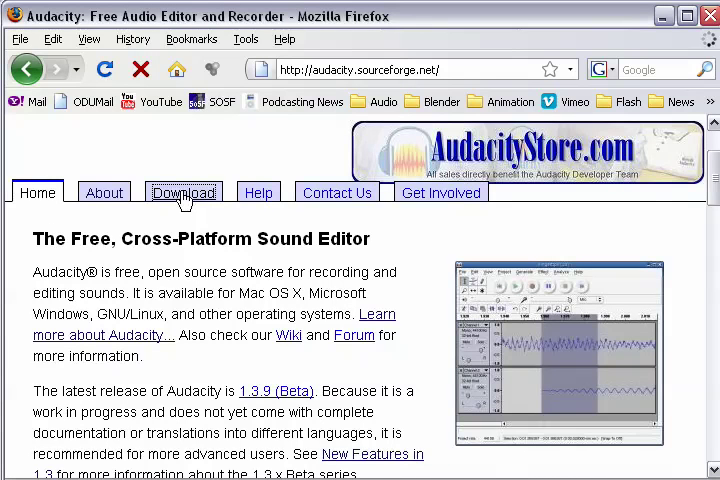
Step: Go via the Download page to Plug-Ins and Libraries and scroll to the LAME Libraries section
left_click(184, 193)
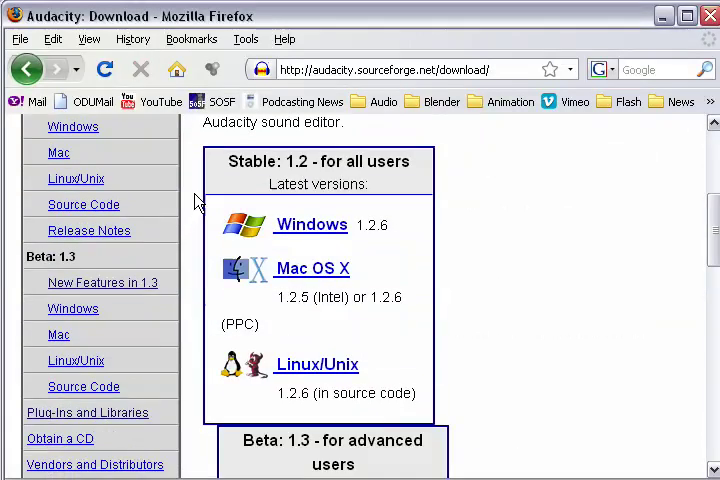
scroll("down", 3)
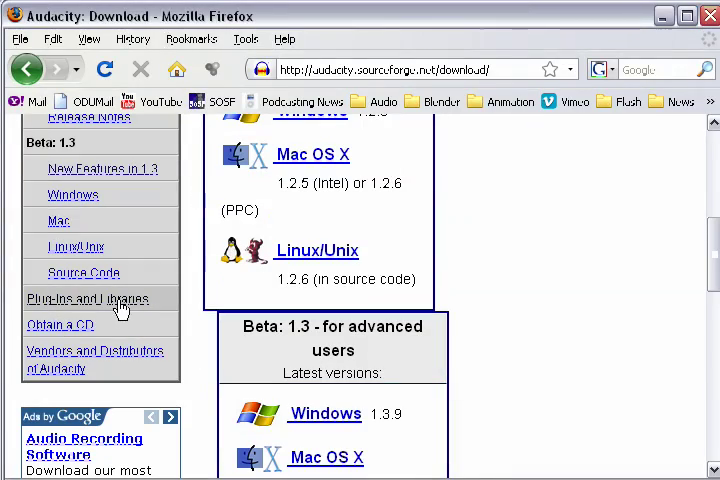
scroll("down", 3)
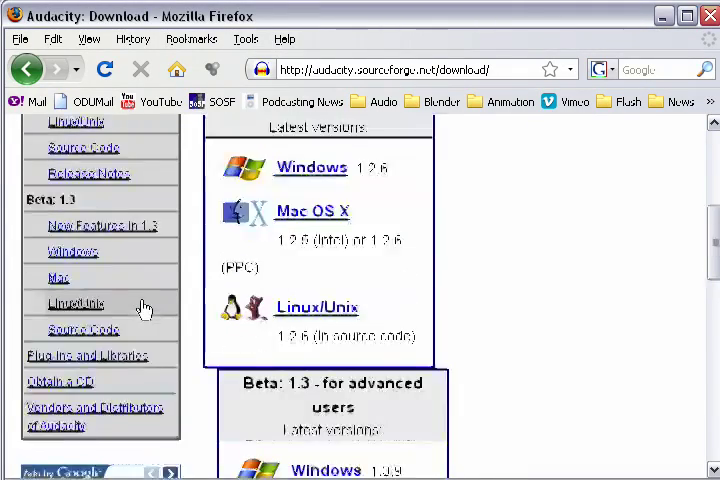
left_click(87, 355)
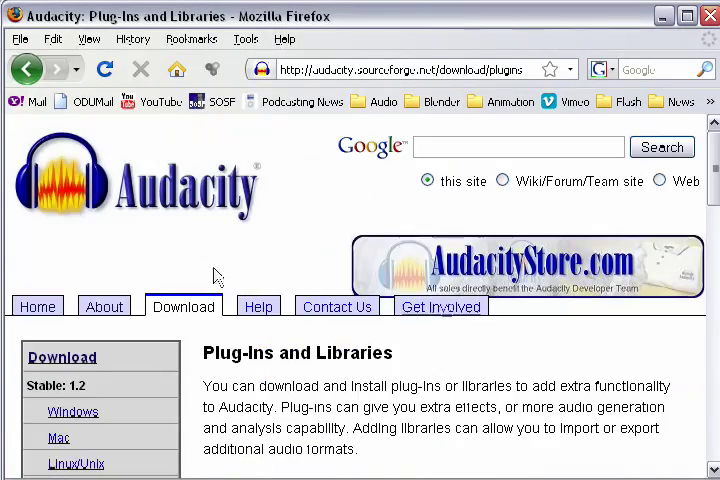
scroll("down", 3)
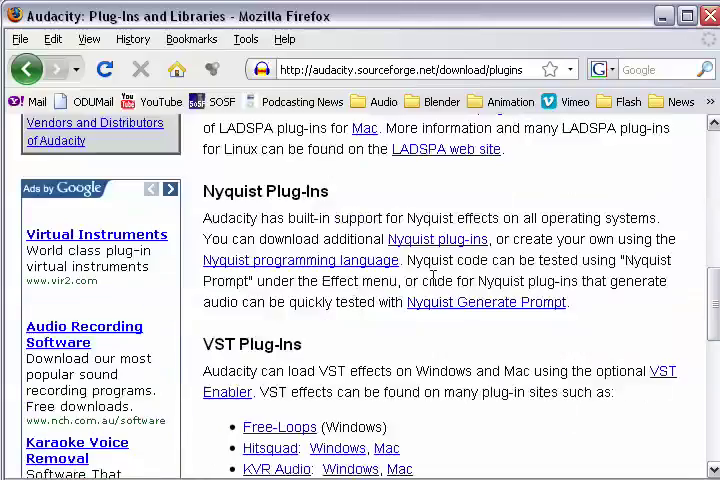
scroll("down", 3)
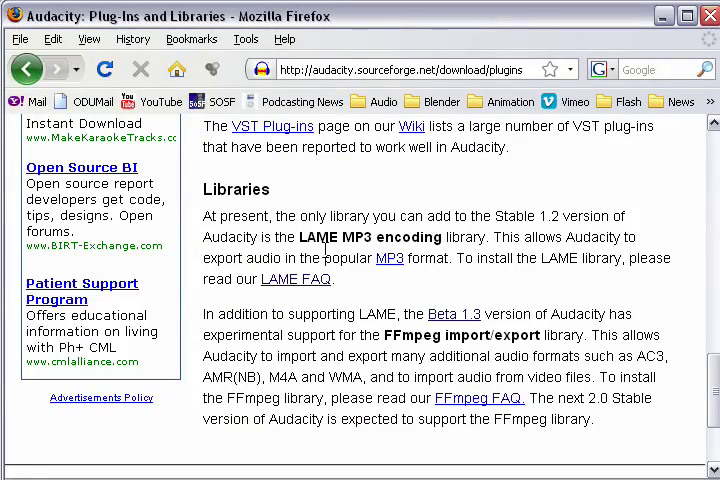
mouse_move(483, 237)
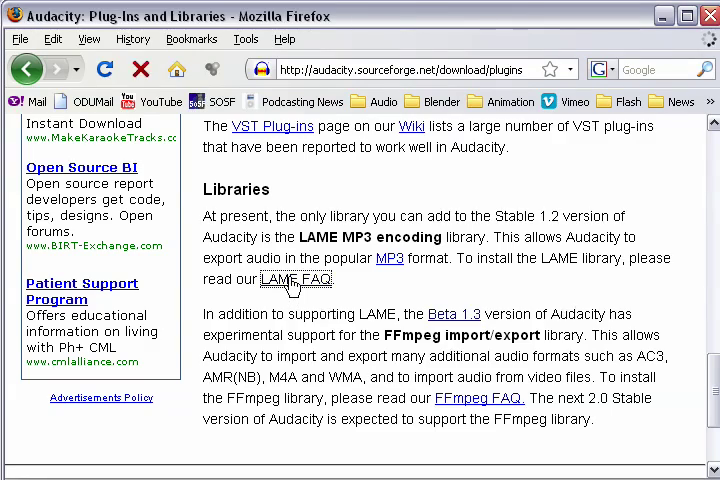
Step: Follow the LAME FAQ to the LAME MP3 Encoder Binaries site and browse its Windows download
left_click(296, 279)
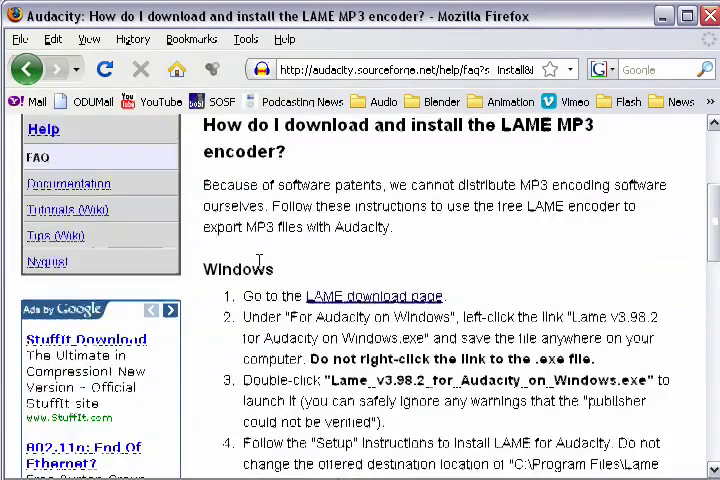
scroll("down", 3)
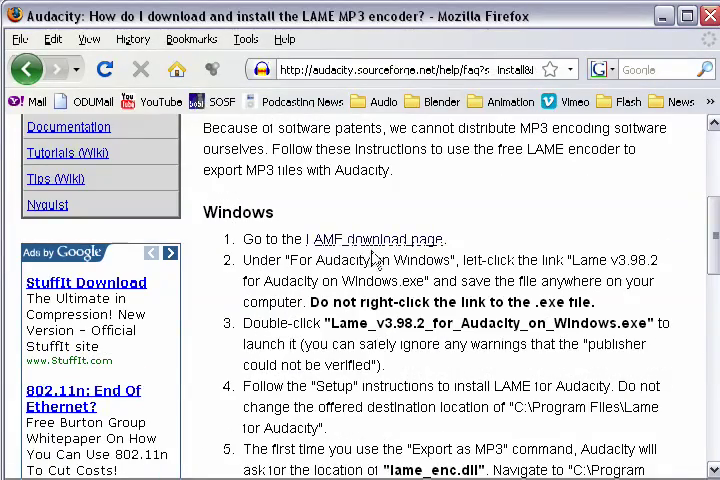
left_click(378, 238)
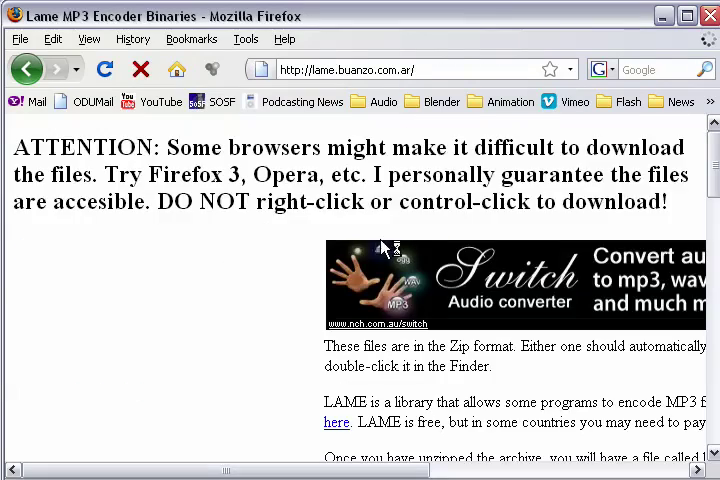
scroll("down", 3)
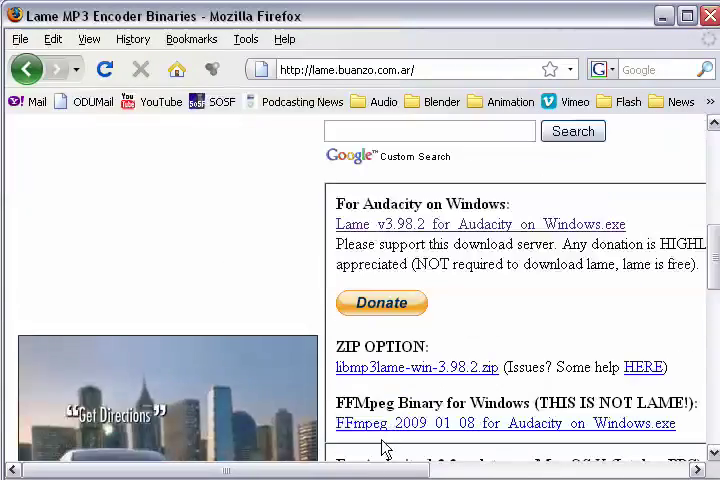
scroll("down", 3)
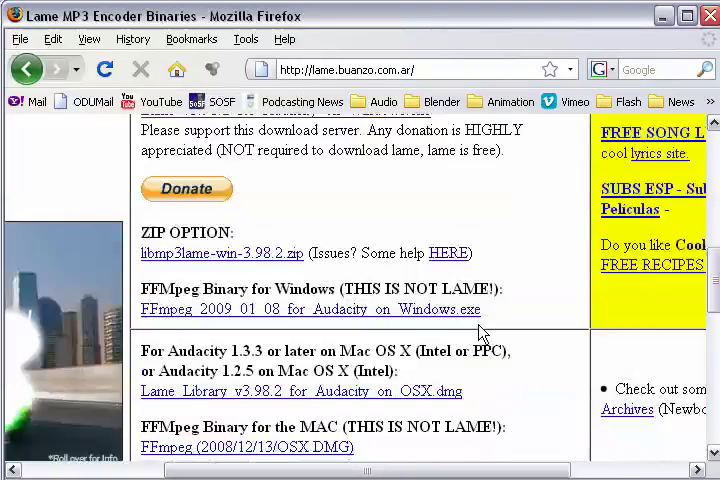
scroll("up", 3)
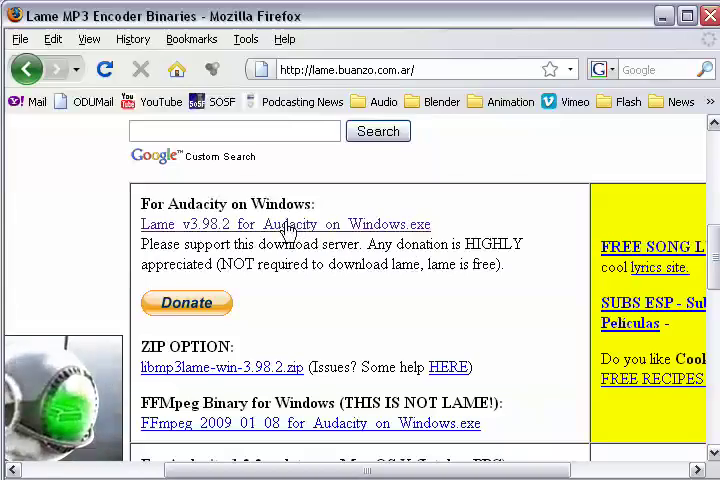
scroll("down", 3)
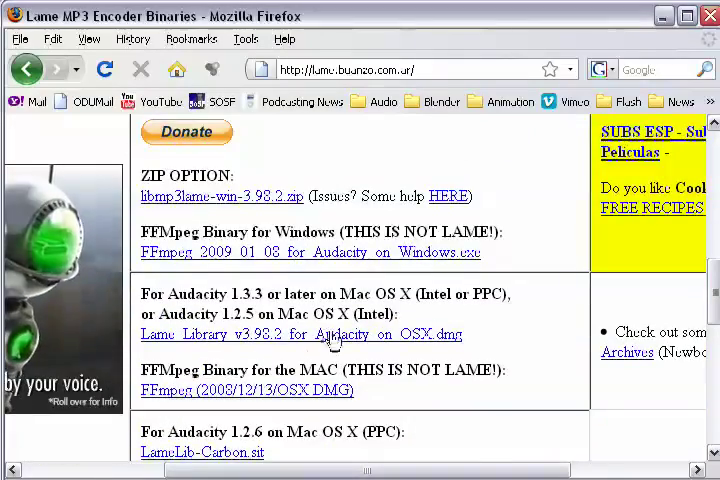
scroll("up", 3)
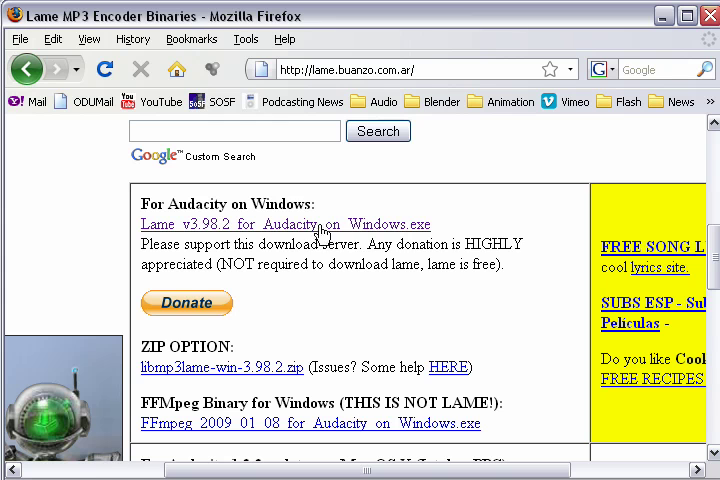
mouse_move(318, 236)
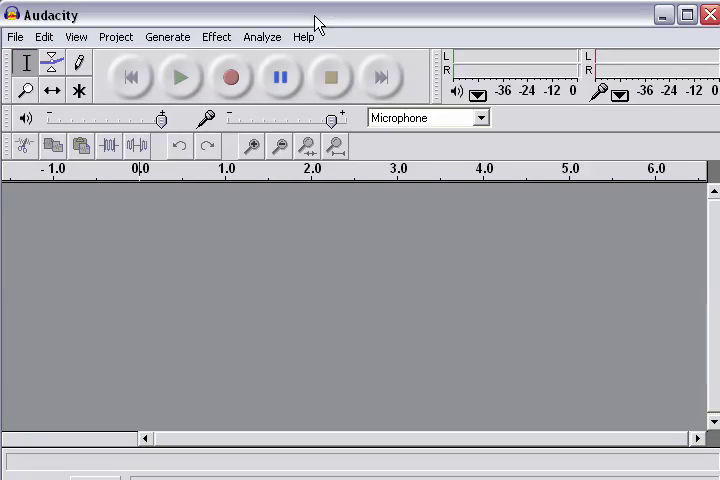
mouse_move(352, 26)
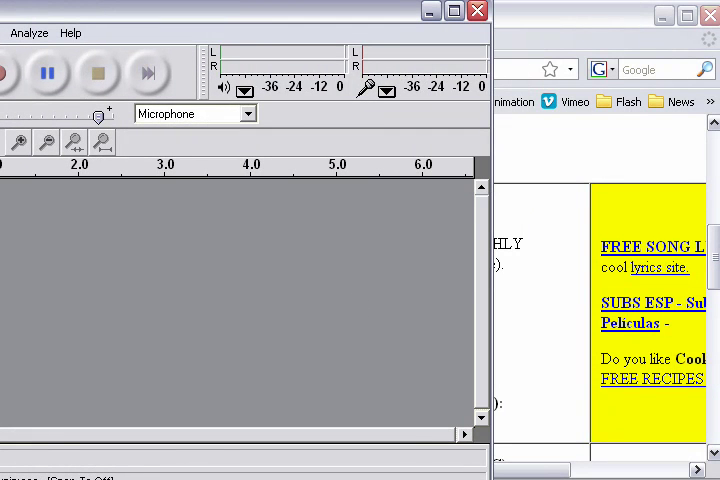
Step: Maximize the empty Audacity project window to fill the screen
left_click(454, 11)
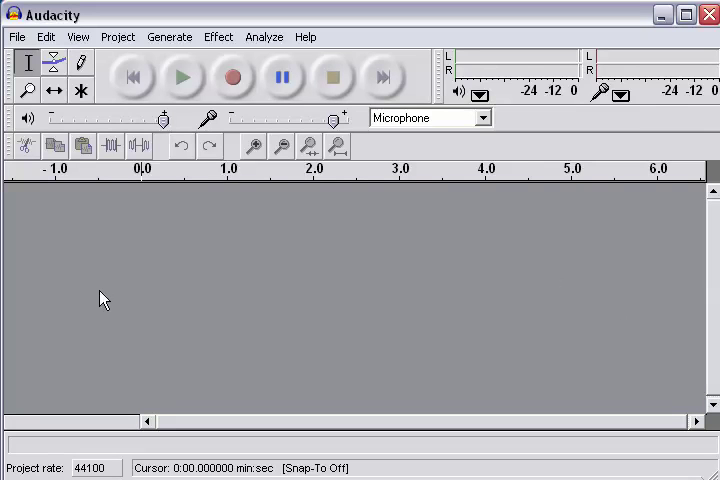
mouse_move(28, 62)
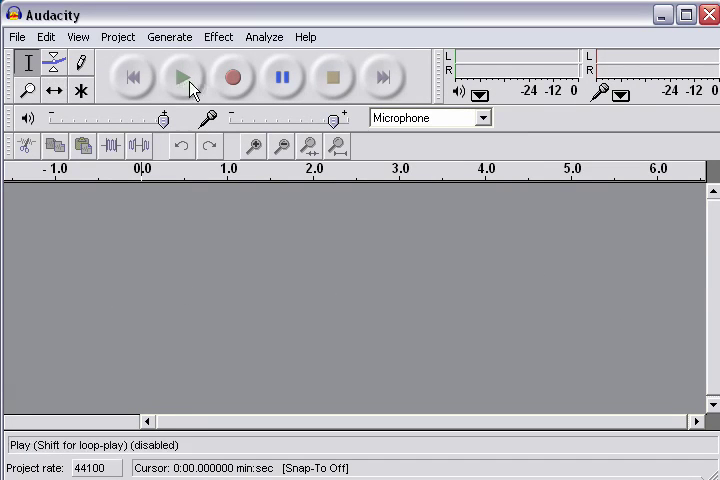
mouse_move(460, 72)
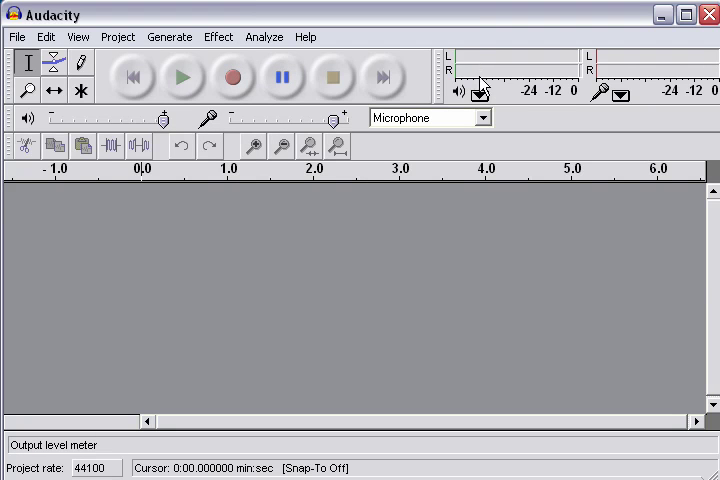
mouse_move(498, 62)
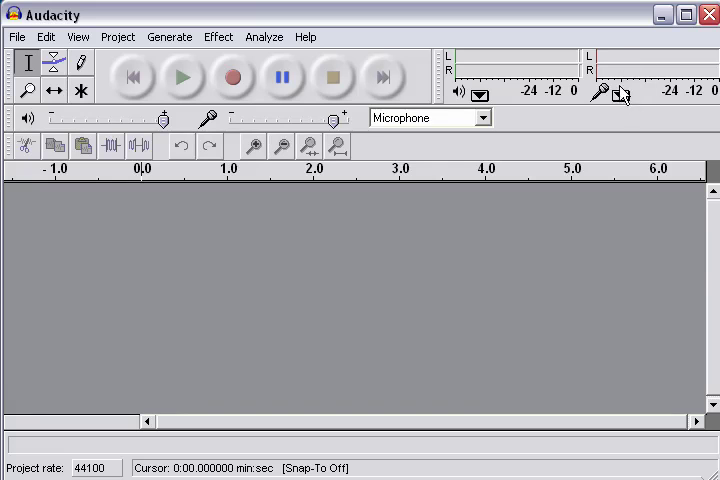
mouse_move(625, 70)
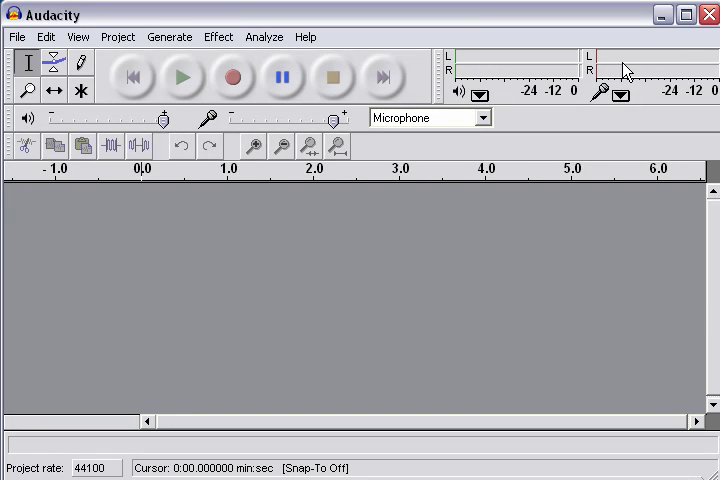
mouse_move(150, 138)
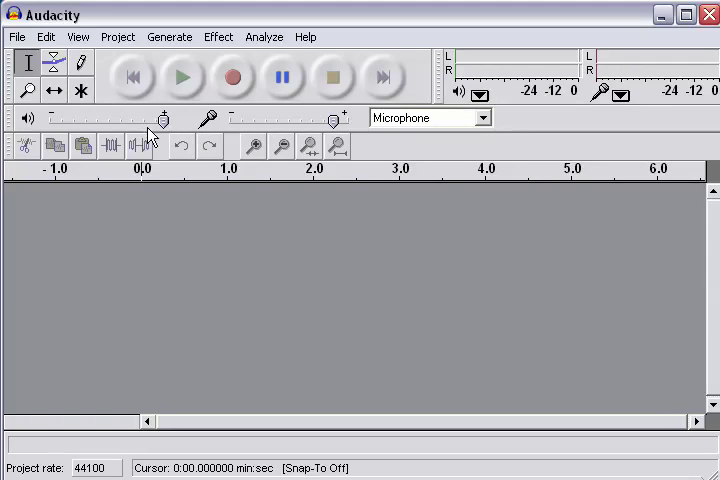
mouse_move(570, 65)
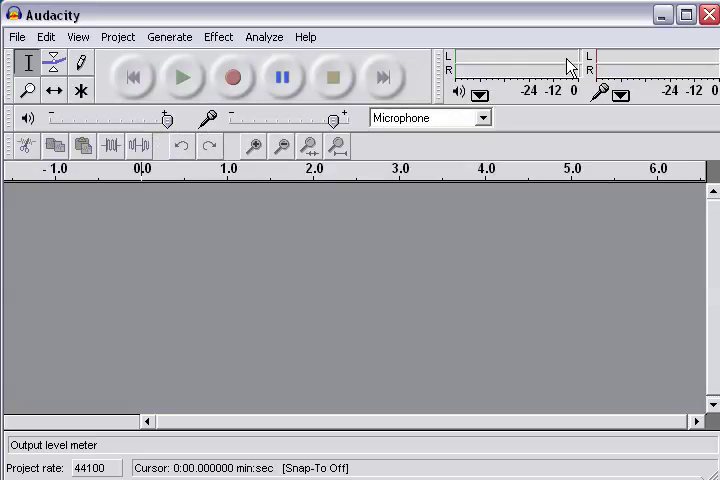
mouse_move(117, 118)
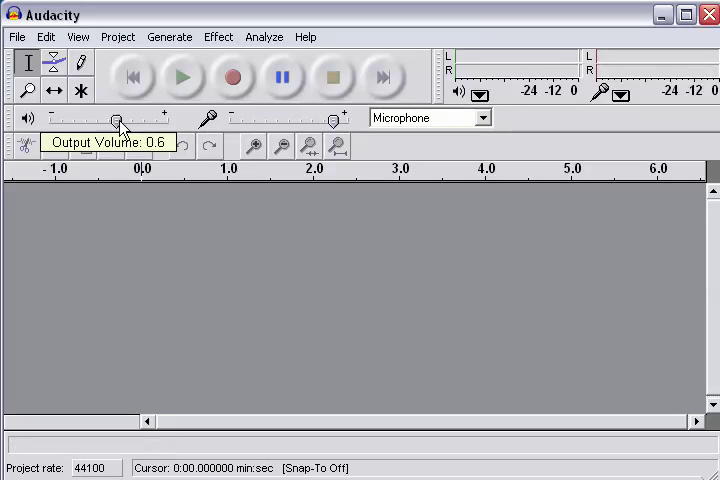
Step: Drag the Mixer toolbar volume slider to adjust the playback level
left_click_drag(118, 118, 168, 118)
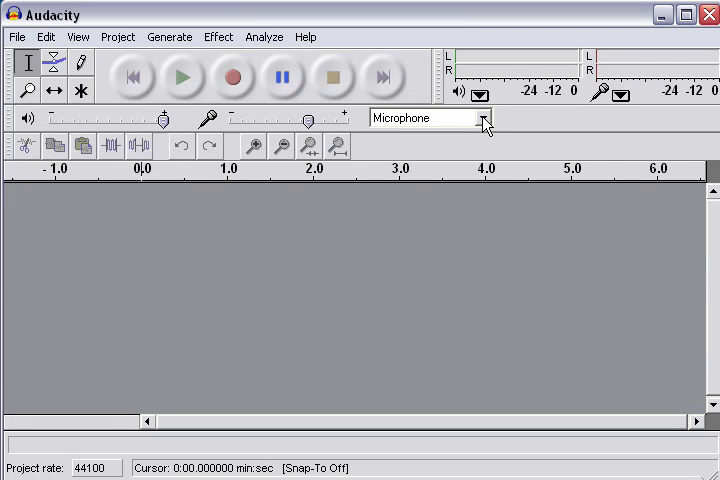
left_click(485, 118)
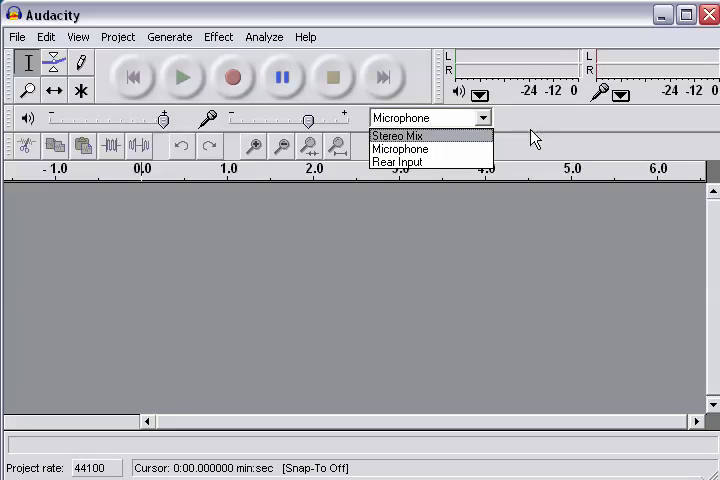
left_click(400, 148)
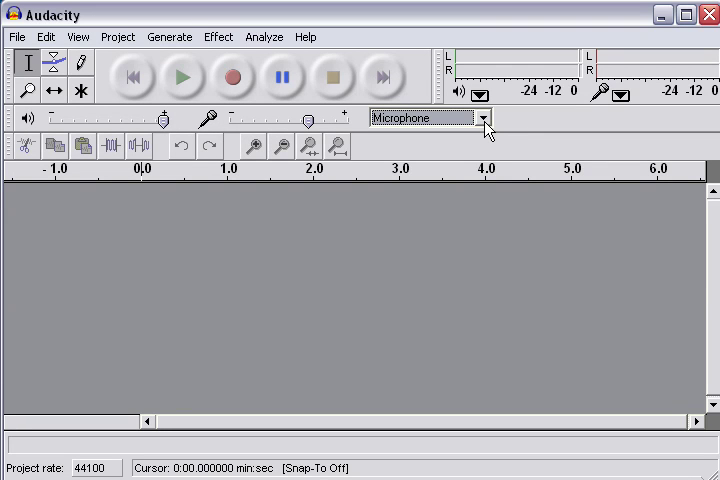
mouse_move(305, 285)
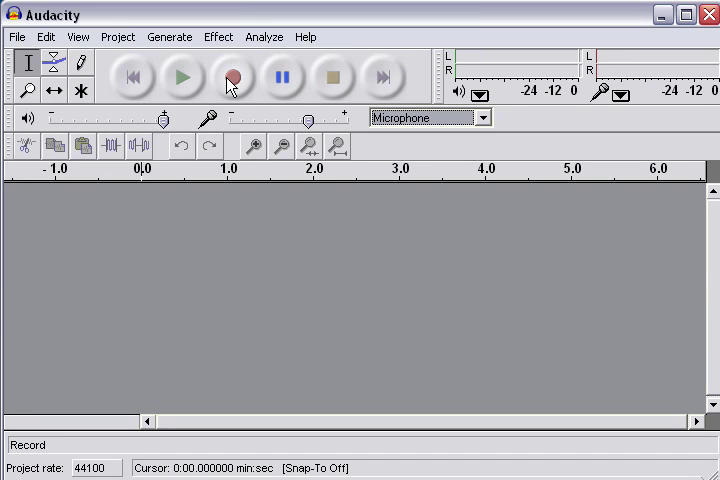
Step: Record a spoken voice clip from the microphone into a new mono track
left_click(231, 77)
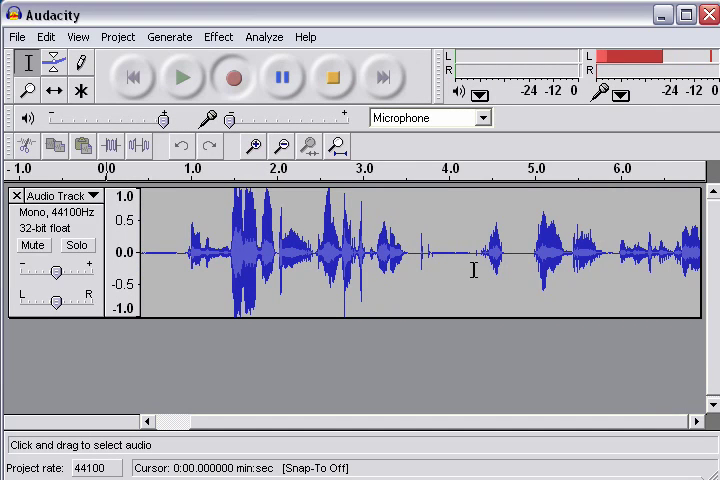
scroll("right", 3)
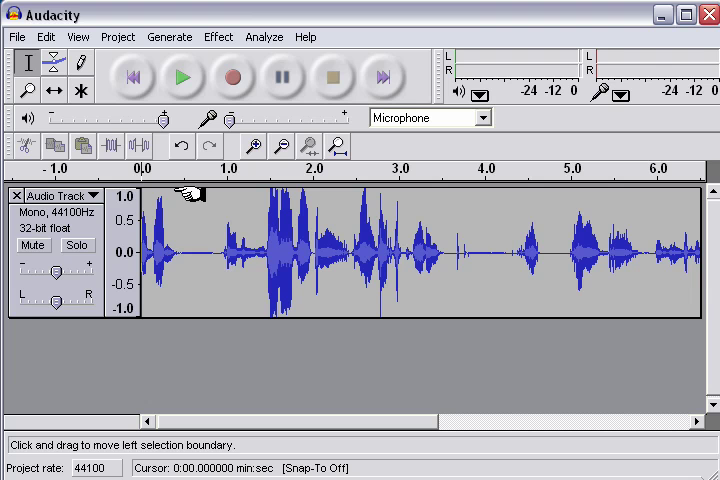
mouse_move(172, 181)
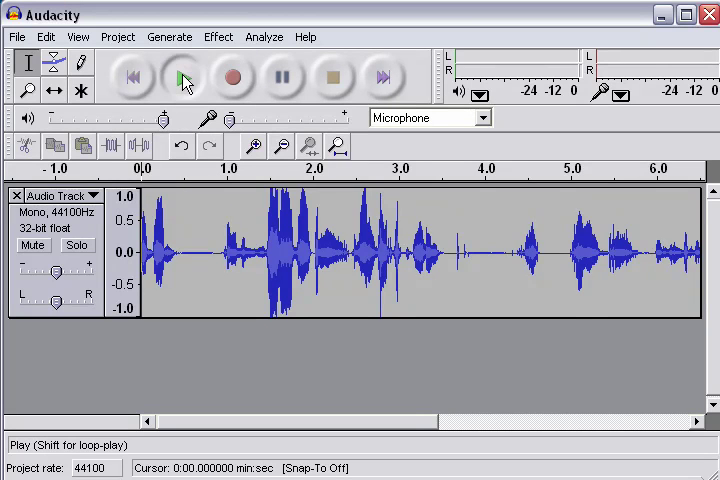
left_click(184, 77)
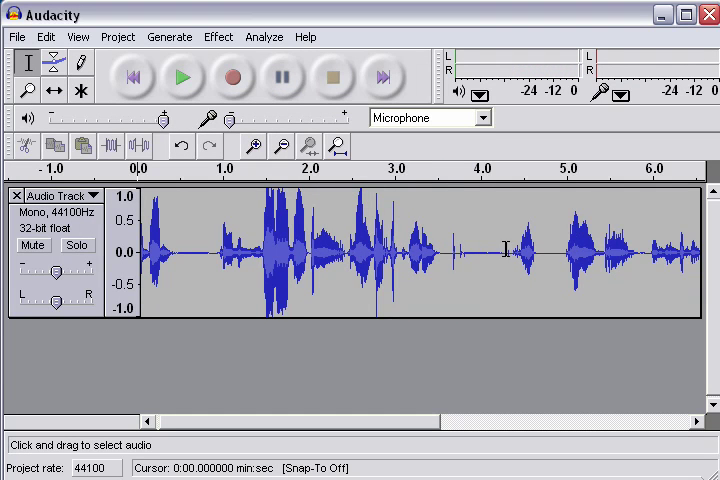
mouse_move(110, 137)
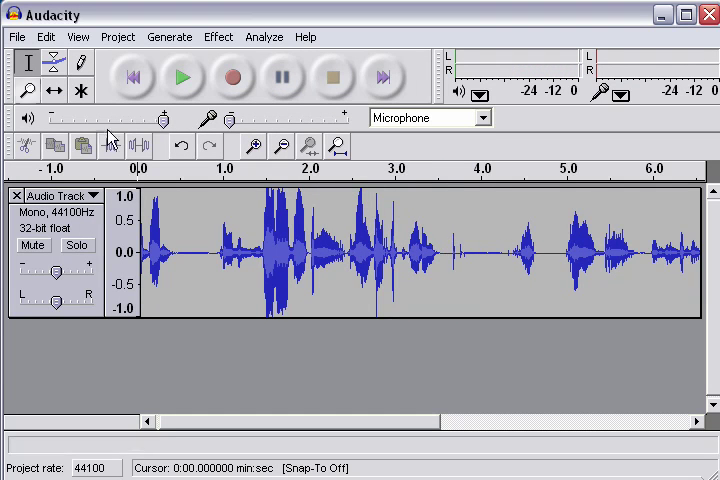
left_click(18, 37)
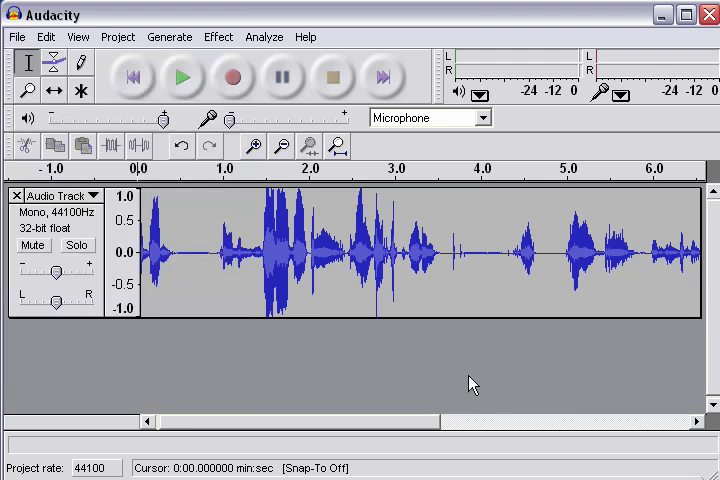
mouse_move(455, 258)
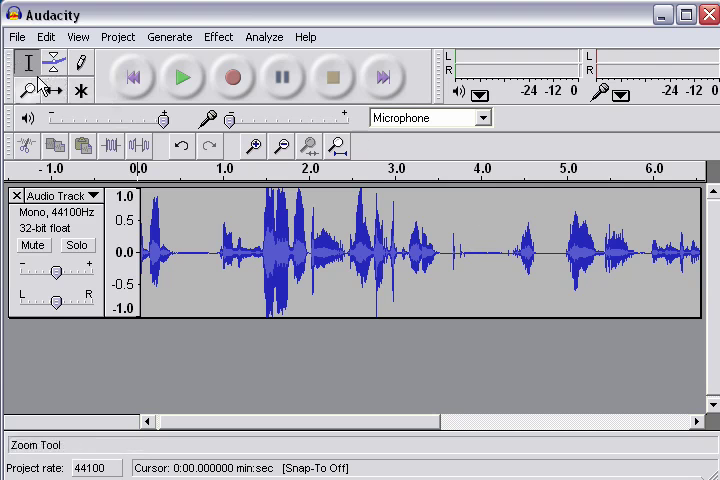
left_click(24, 62)
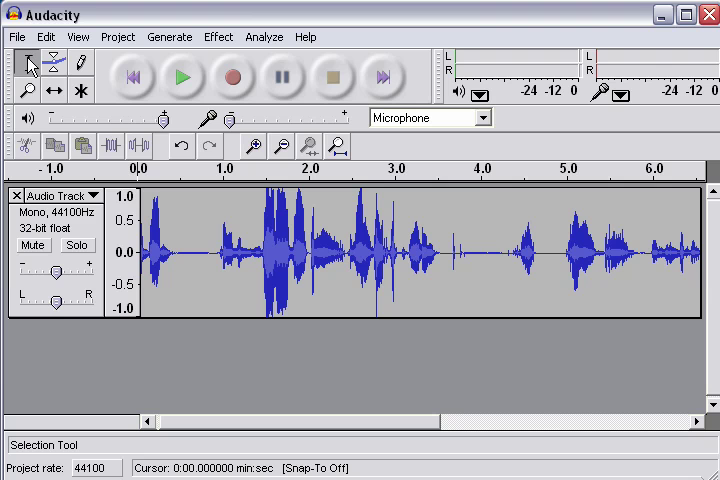
mouse_move(27, 63)
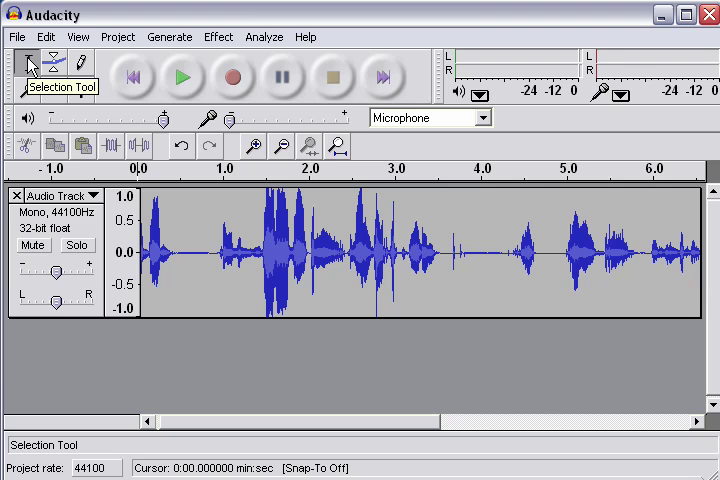
Step: Use the Zoom tool and Zoom Out to show the whole ~10.6-second recording
left_click(26, 90)
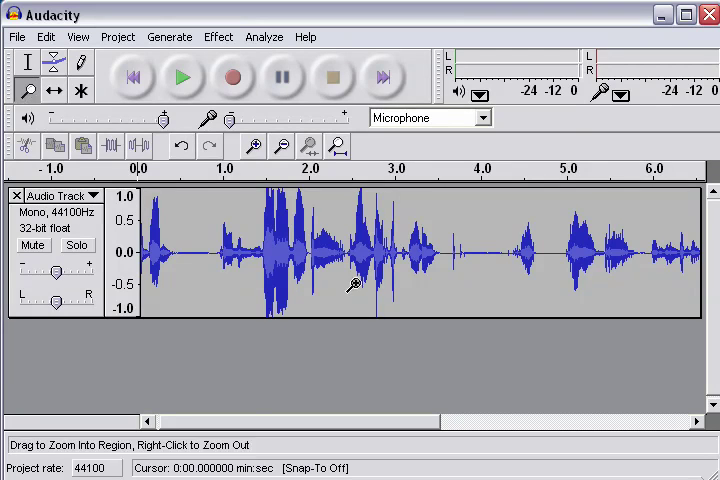
mouse_move(300, 253)
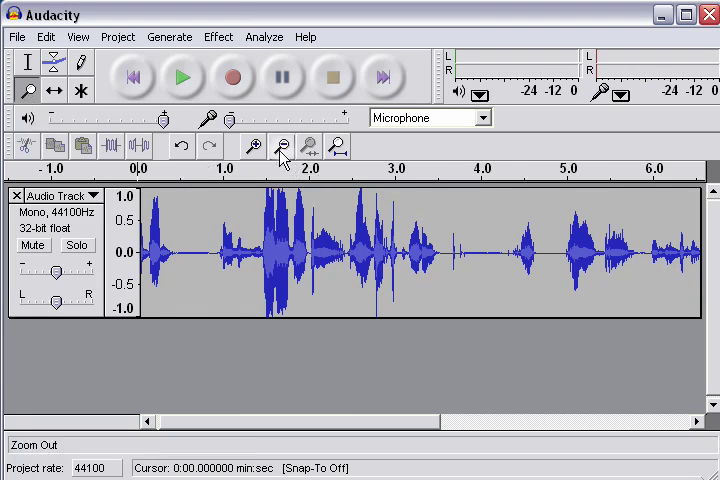
left_click(280, 146)
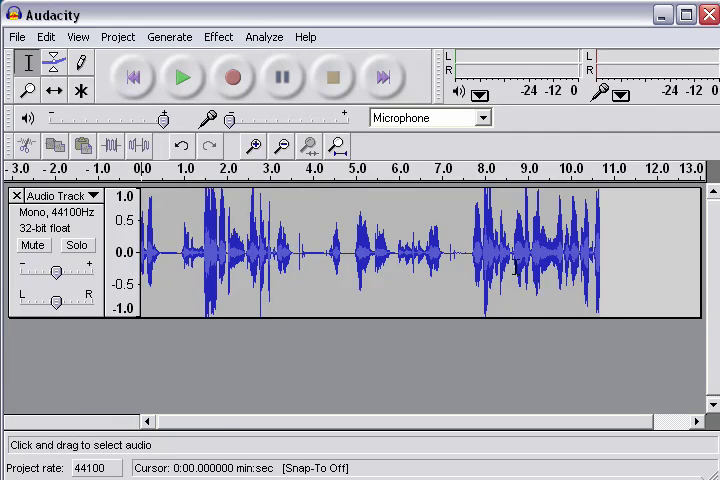
left_click_drag(472, 250, 515, 250)
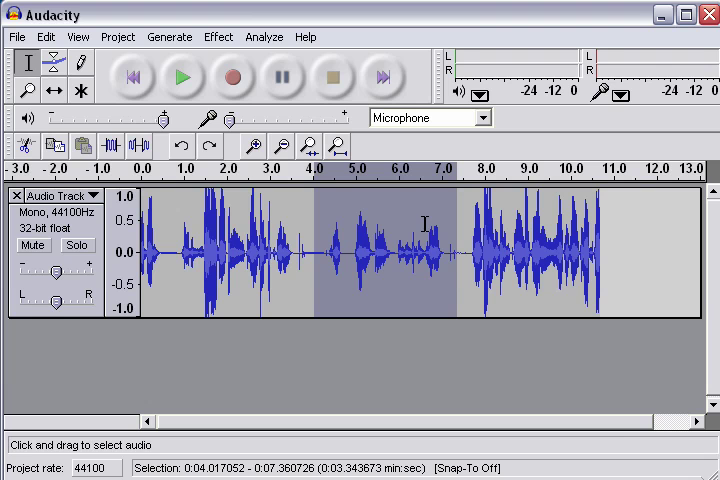
mouse_move(413, 267)
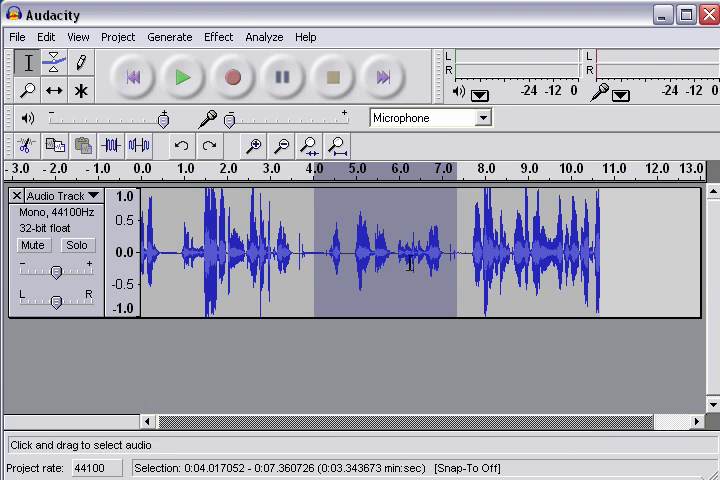
left_click(218, 37)
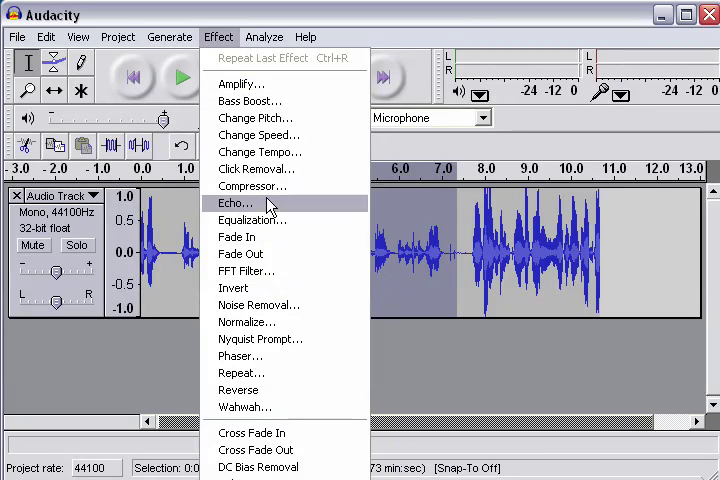
mouse_move(248, 208)
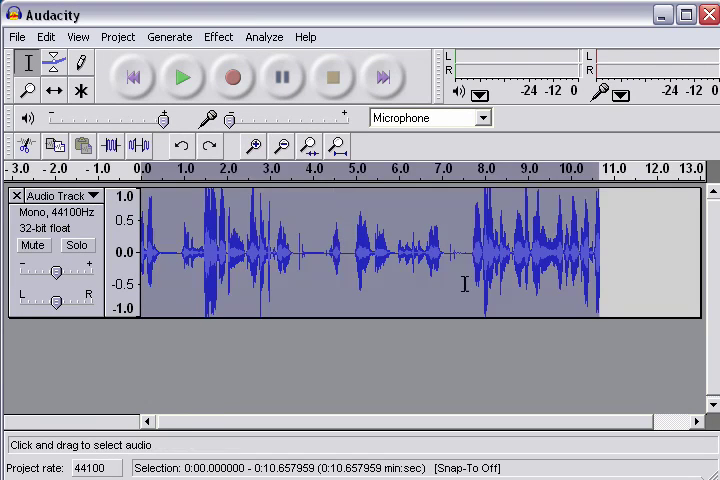
mouse_move(600, 245)
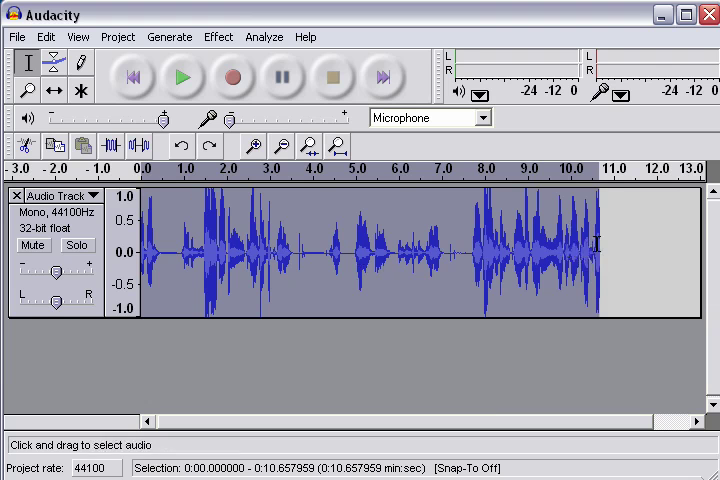
left_click(218, 37)
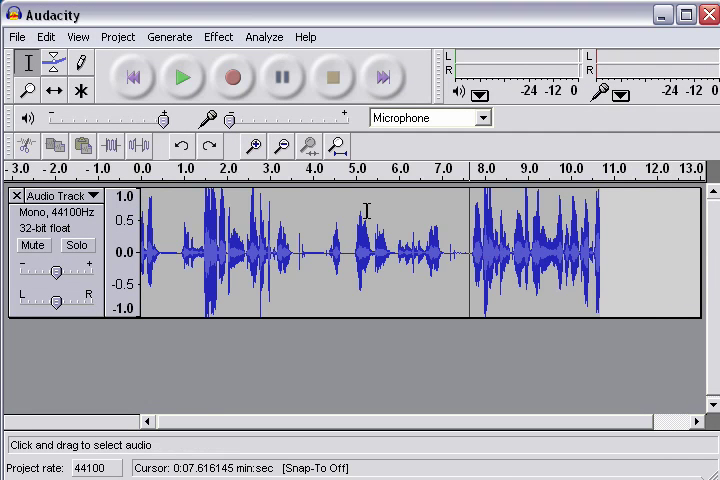
mouse_move(330, 253)
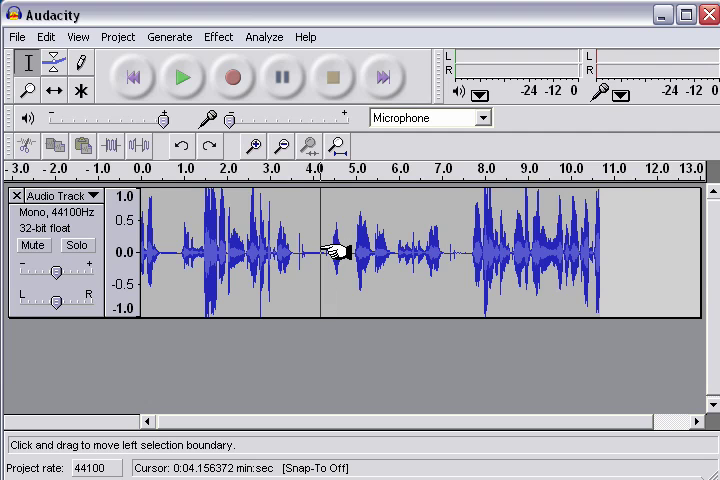
Step: Switch to the Envelope tool and add envelope control points to lower the voice passages
left_click(53, 63)
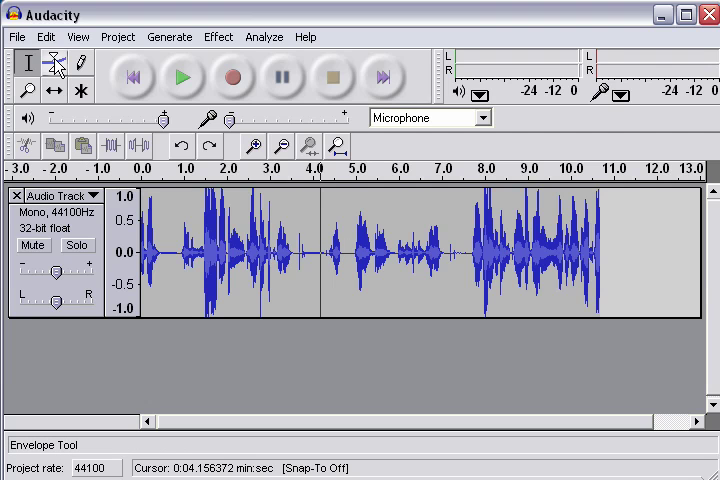
mouse_move(52, 62)
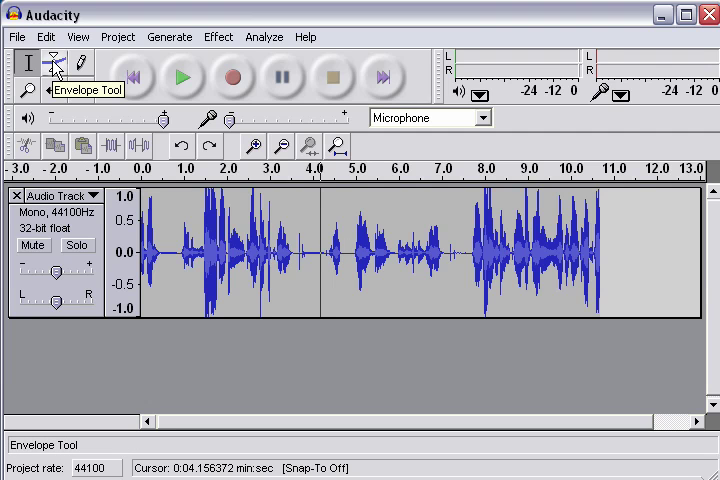
left_click(57, 63)
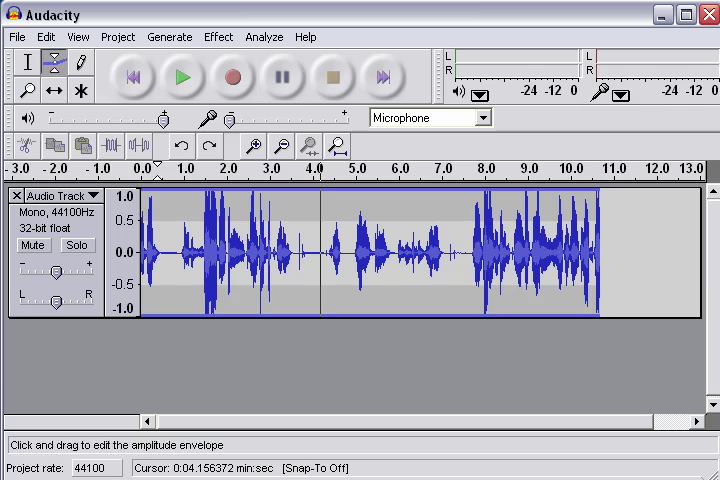
mouse_move(280, 220)
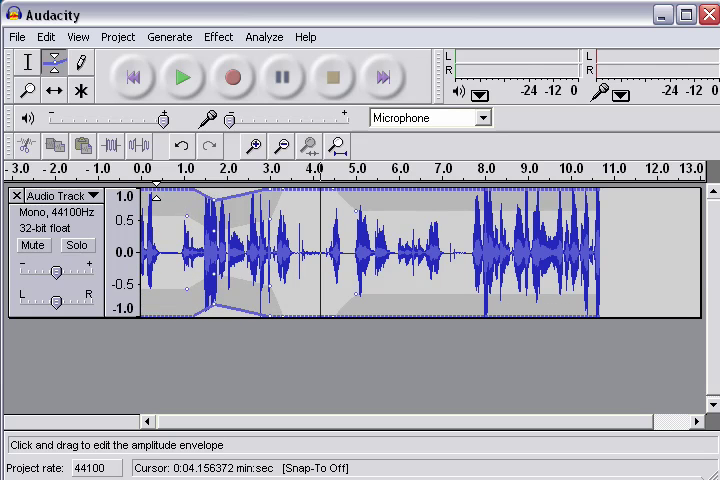
left_click(380, 206)
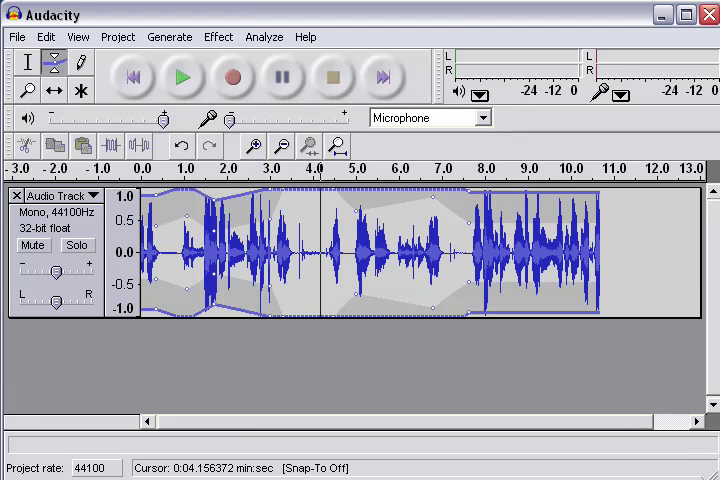
Step: Dismiss the File menu, return to the Selection tool, and place the cursor near 0.67 s
left_click(16, 37)
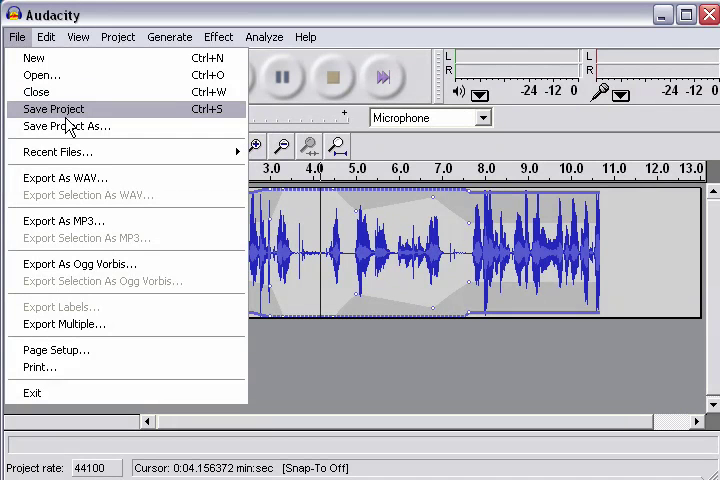
mouse_move(90, 126)
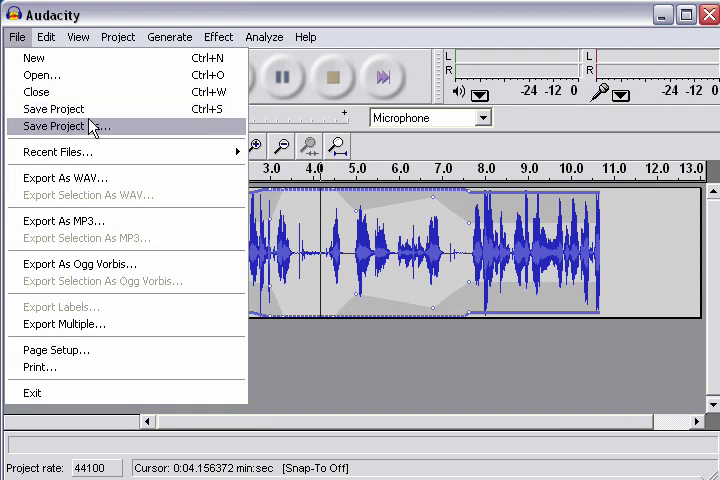
left_click(45, 37)
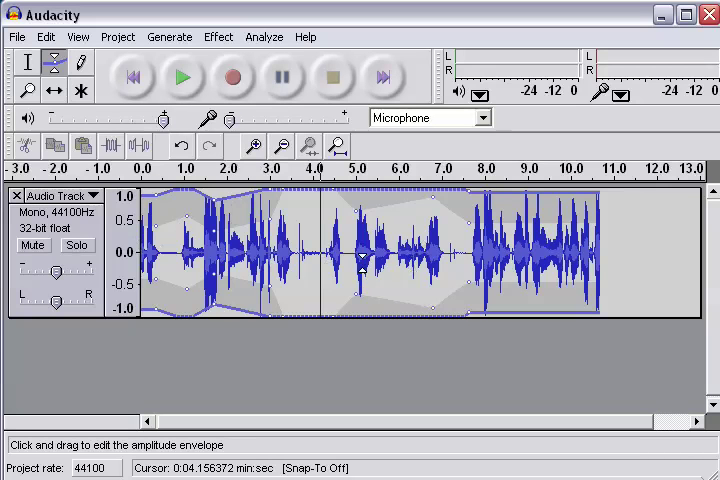
left_click(28, 62)
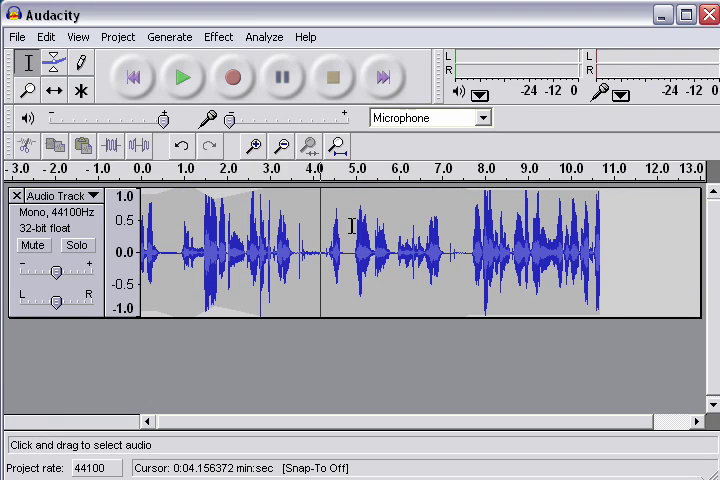
mouse_move(197, 263)
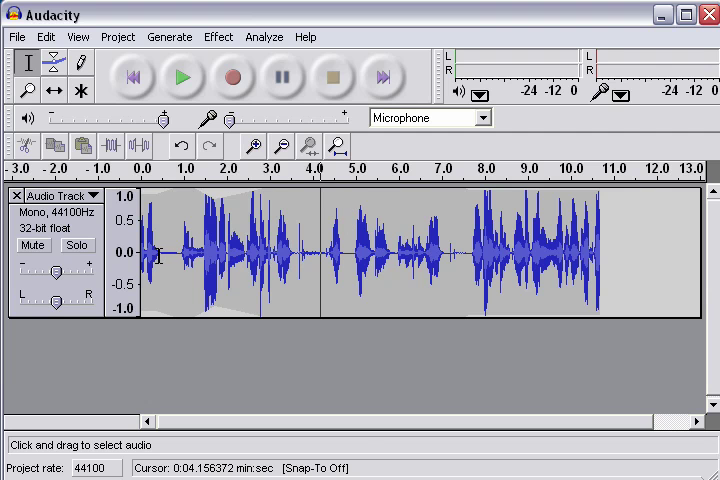
left_click(218, 37)
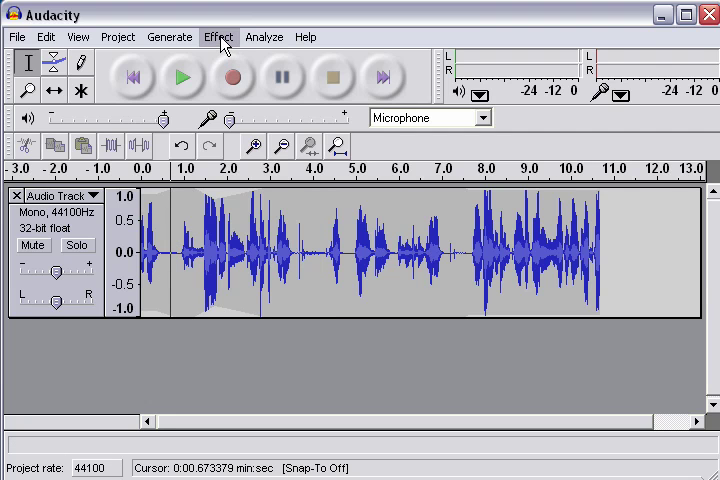
Step: Zoom in, select the quiet 0.42–0.96 s stretch, and capture it as the Noise Removal profile
left_click(218, 37)
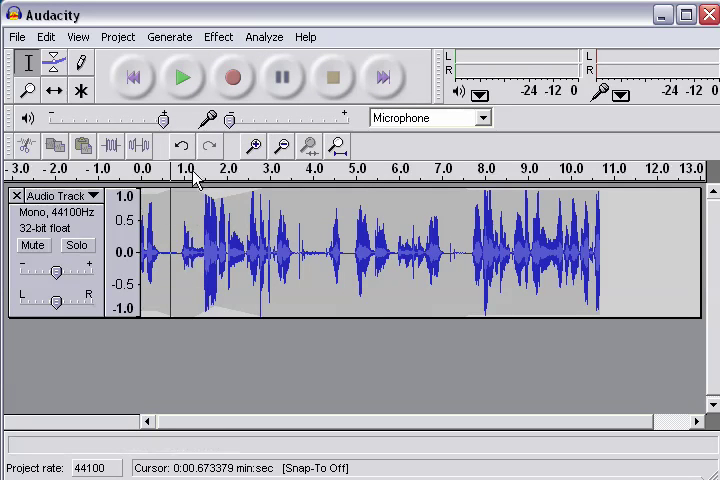
left_click(282, 146)
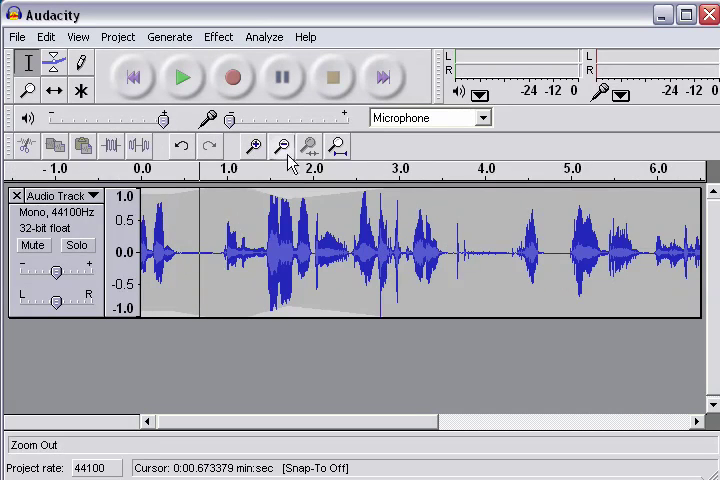
left_click(281, 146)
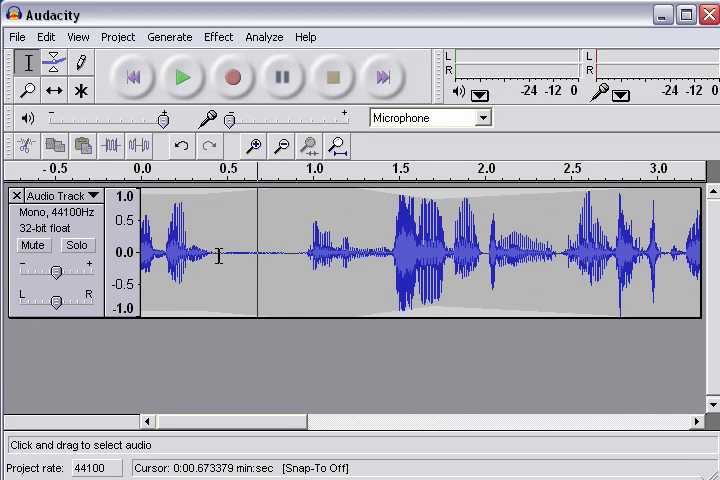
left_click_drag(210, 255, 307, 255)
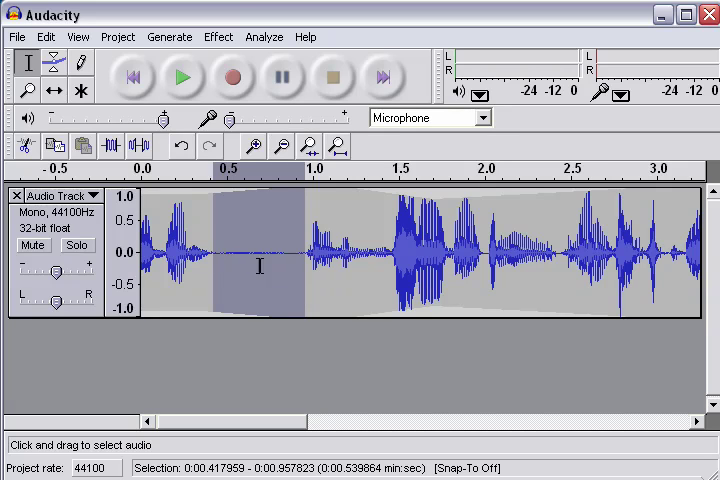
mouse_move(297, 290)
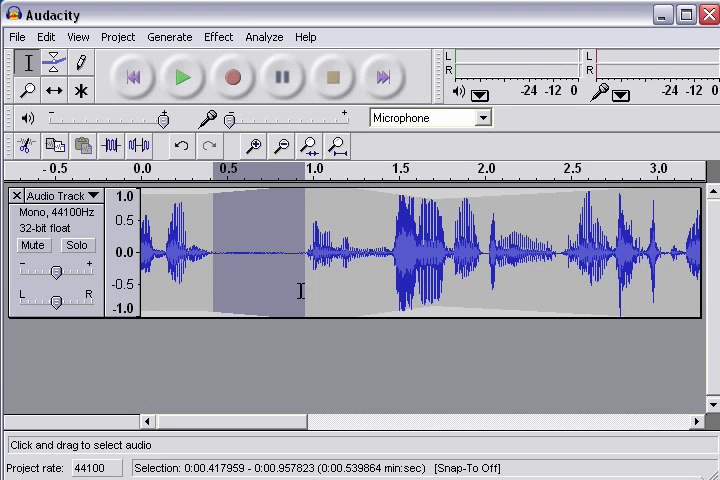
mouse_move(227, 253)
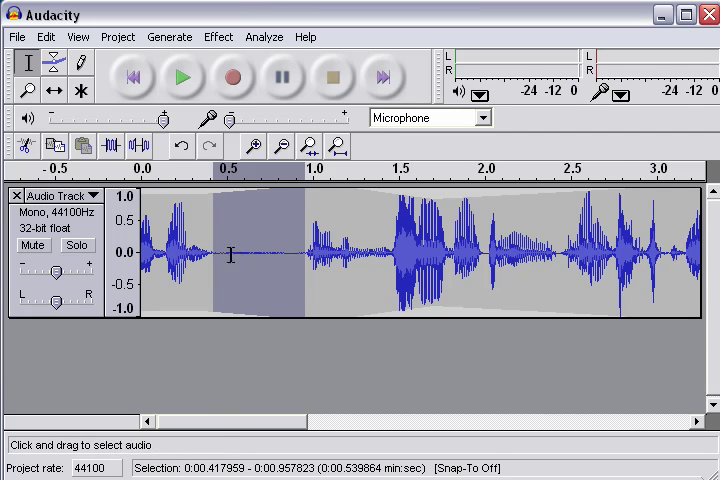
mouse_move(296, 273)
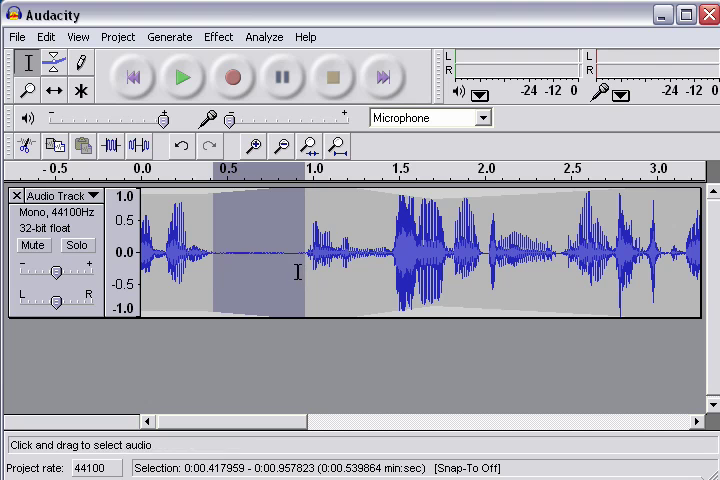
left_click(218, 37)
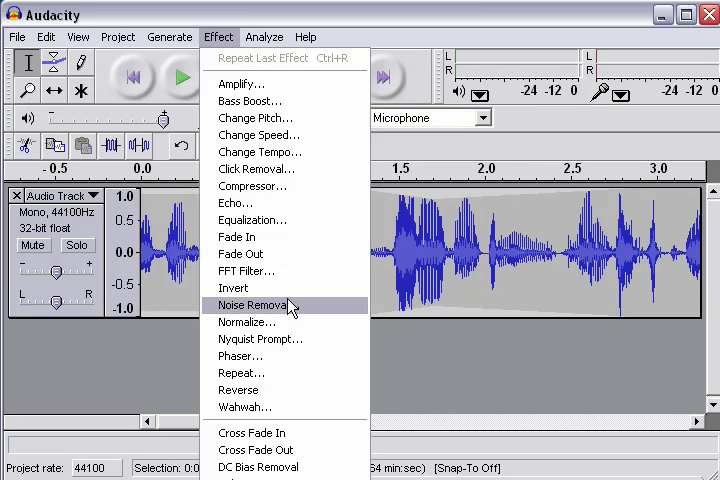
left_click(253, 305)
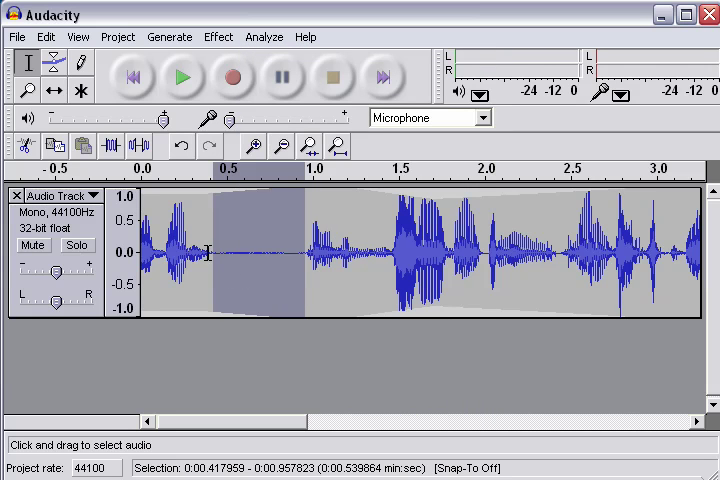
mouse_move(277, 254)
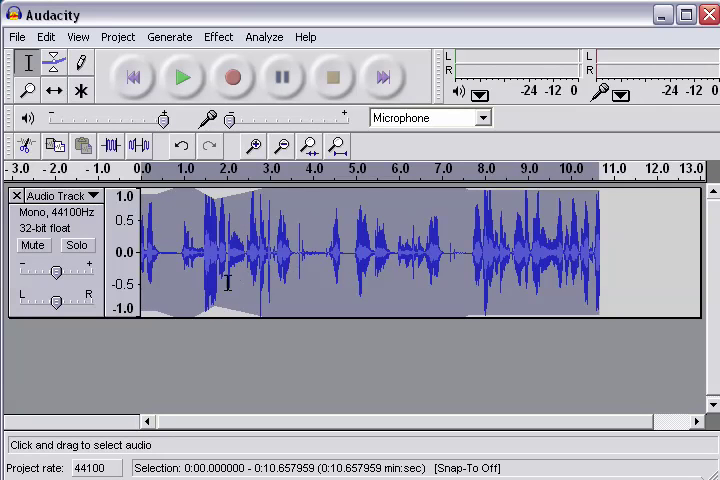
Step: Apply Noise Removal to the whole 10.66-second voice clip with a strong reduction setting
left_click(168, 37)
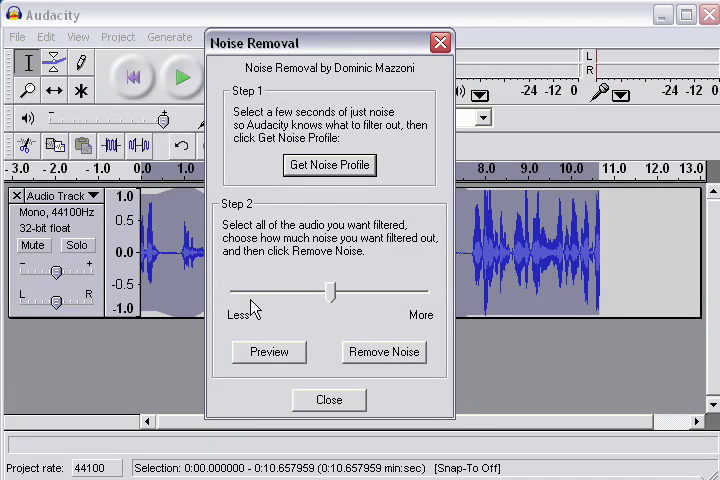
left_click_drag(340, 292, 412, 292)
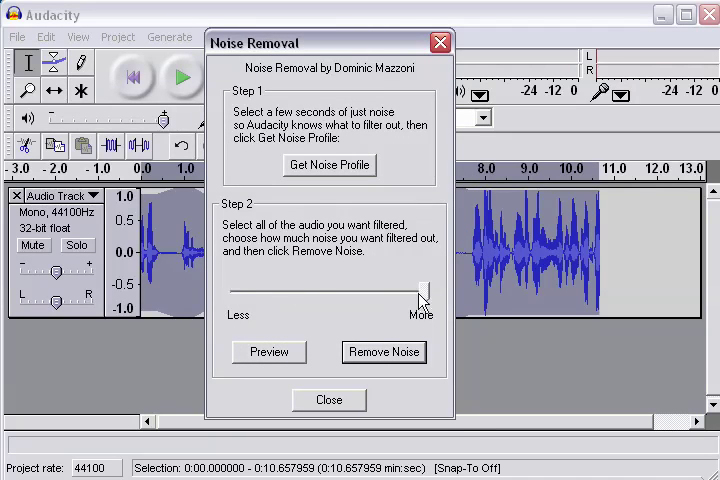
left_click_drag(415, 293, 248, 293)
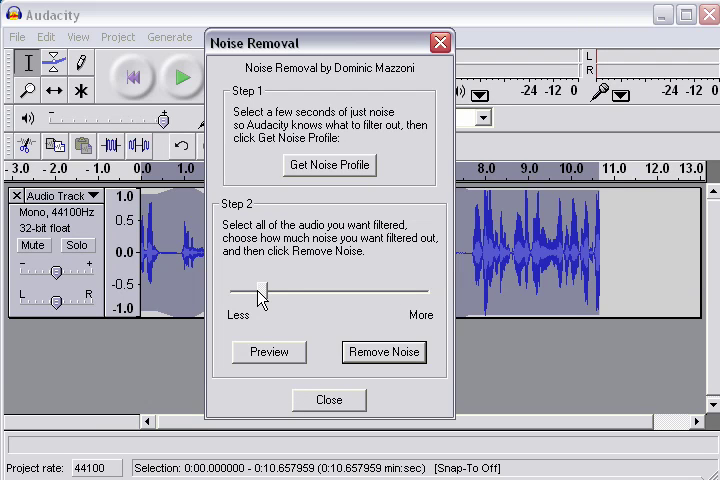
left_click_drag(262, 293, 398, 293)
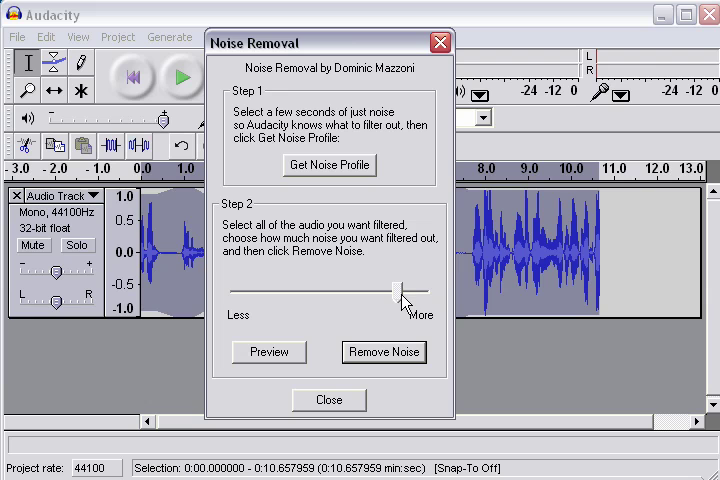
mouse_move(400, 305)
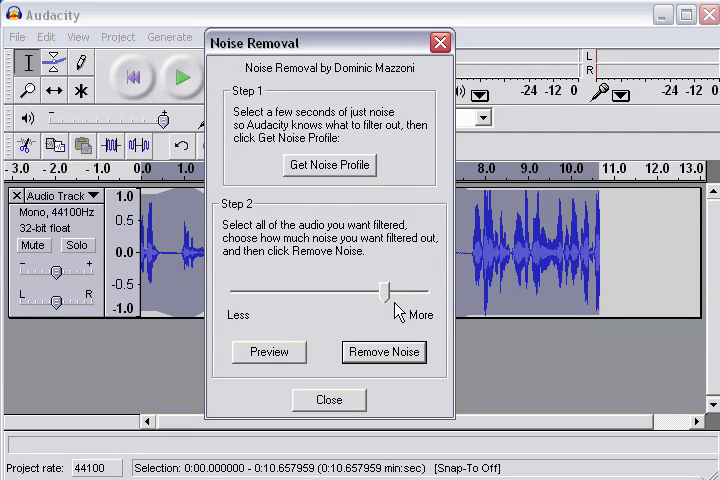
left_click_drag(385, 293, 420, 293)
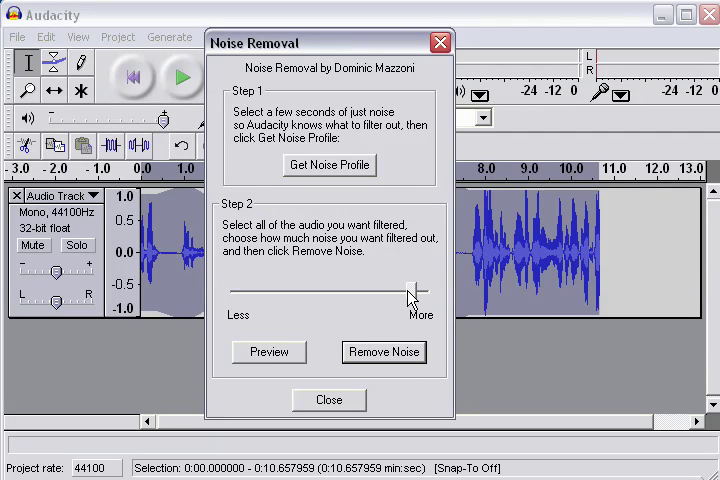
left_click_drag(420, 295, 310, 295)
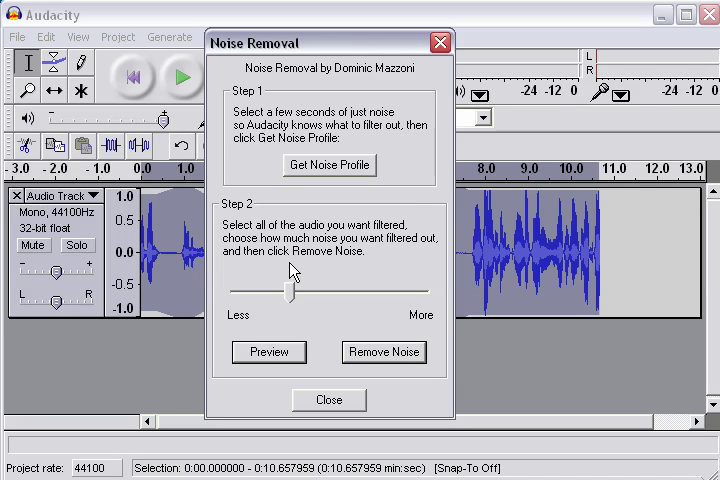
left_click(384, 352)
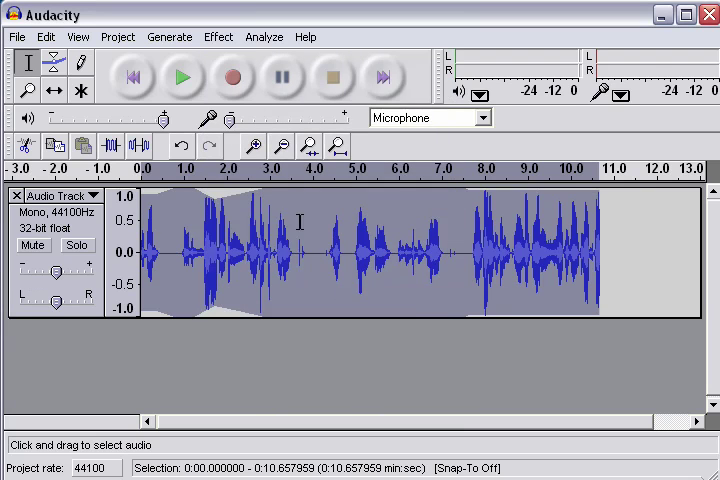
mouse_move(290, 255)
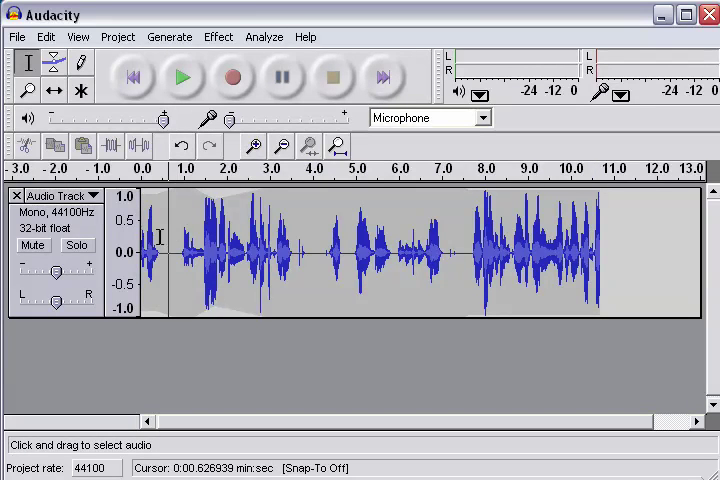
mouse_move(180, 222)
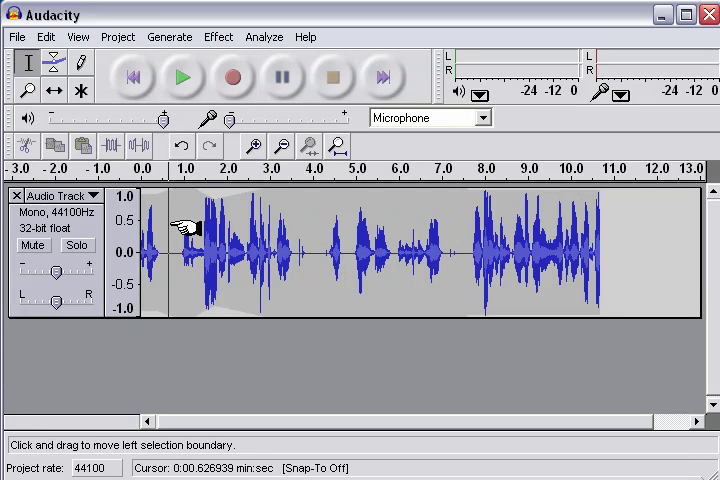
Step: Record a few seconds of speech into a new mono track below the voice track
left_click(231, 77)
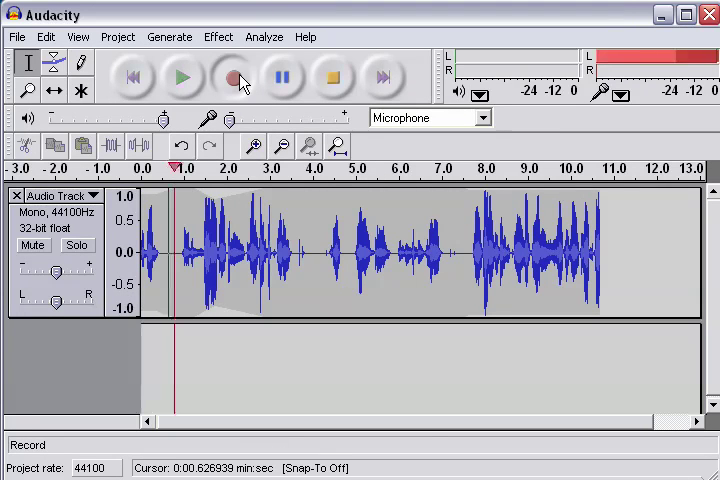
left_click(231, 77)
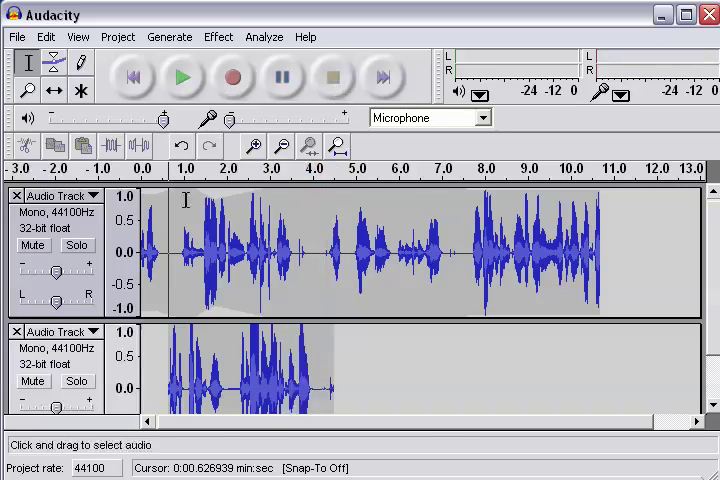
mouse_move(228, 318)
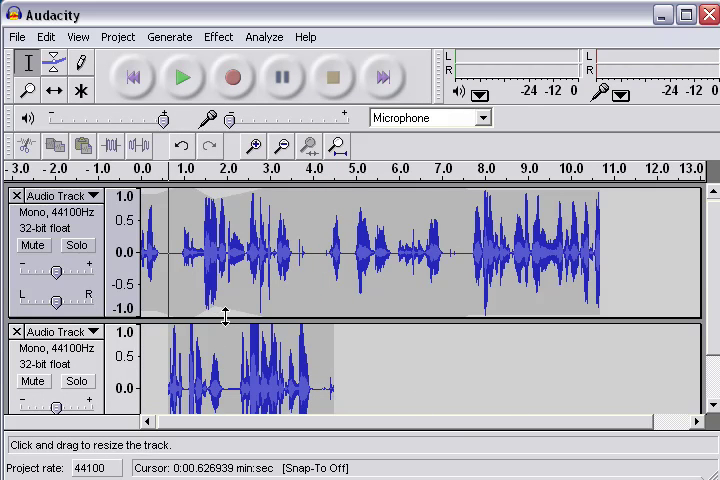
mouse_move(478, 20)
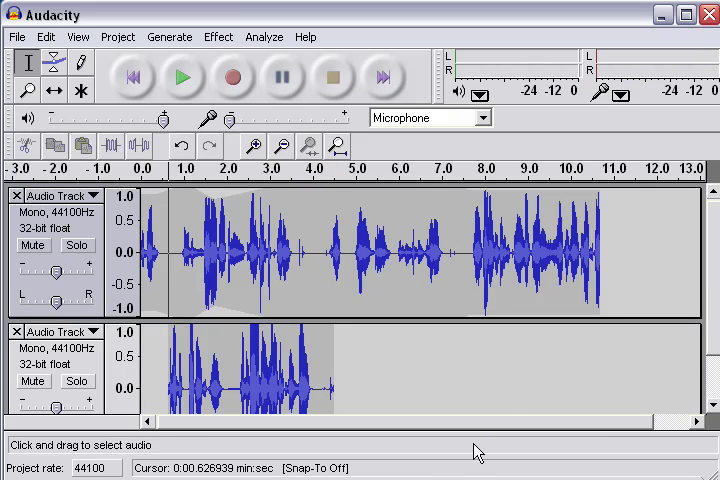
mouse_move(475, 452)
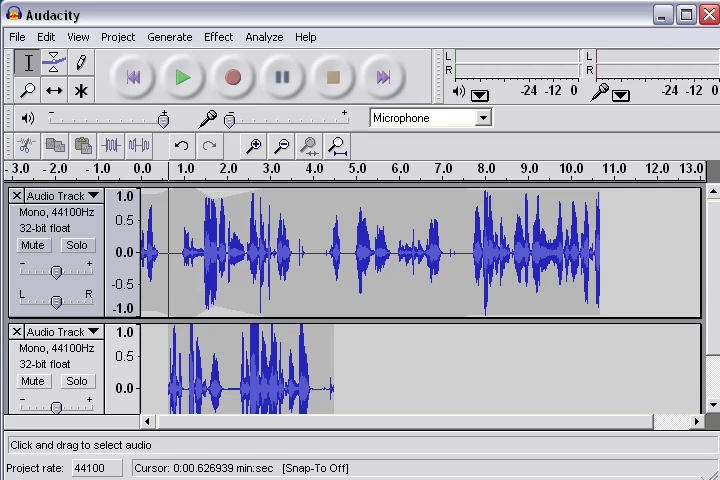